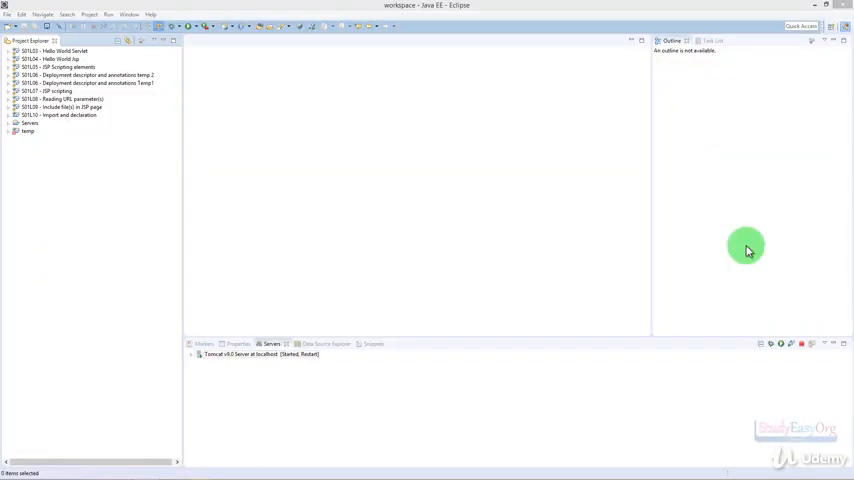
Expand the Import and declaration project and its WebContent folder in Project Explorer.
left_click(10, 116)
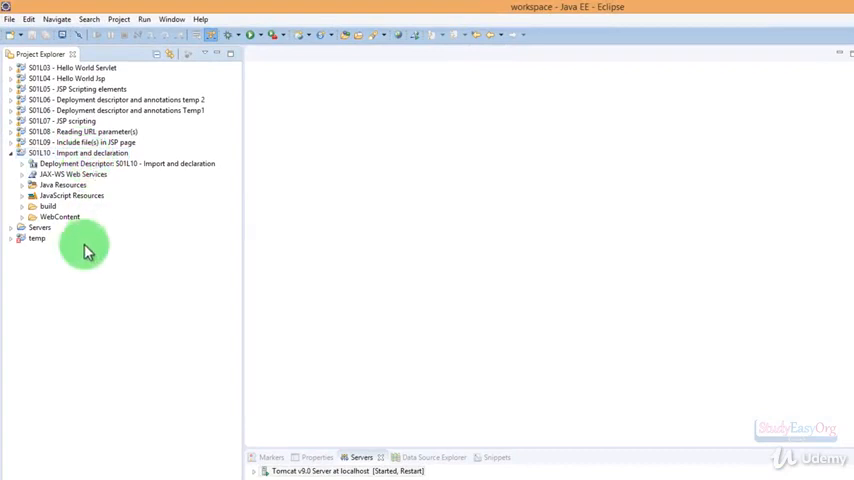
left_click(22, 216)
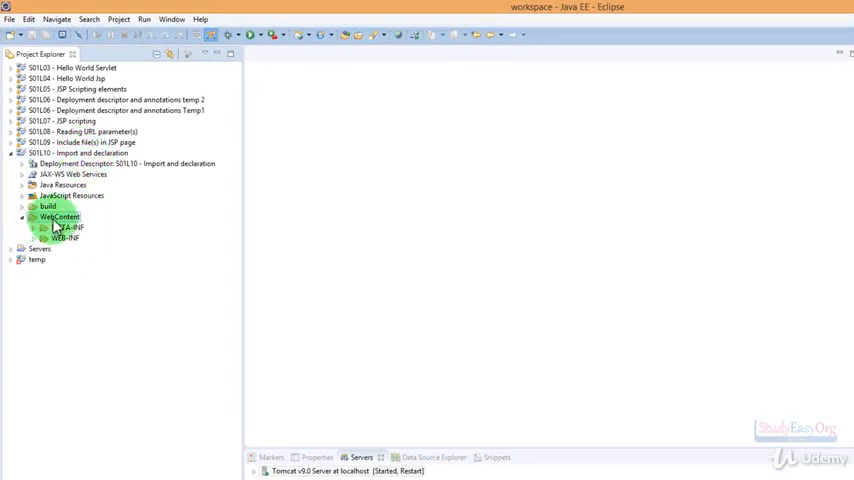
Create a new JSP file named Import.jsp in the WebContent folder.
right_click(60, 216)
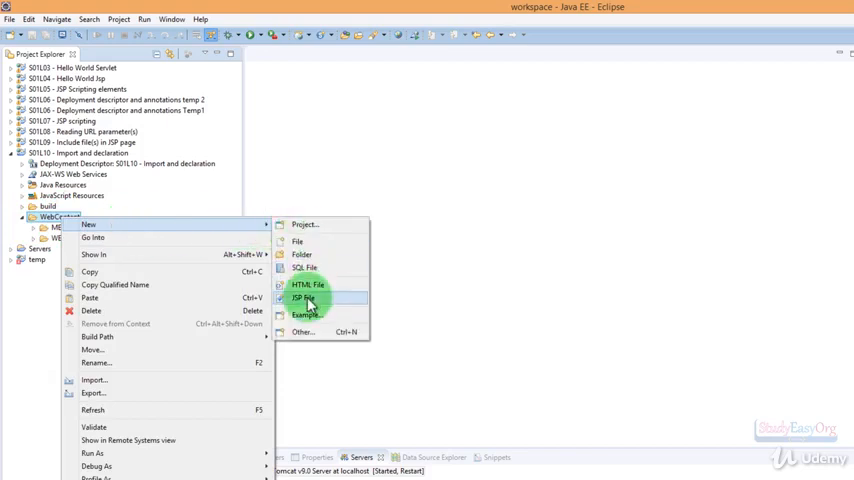
left_click(300, 296)
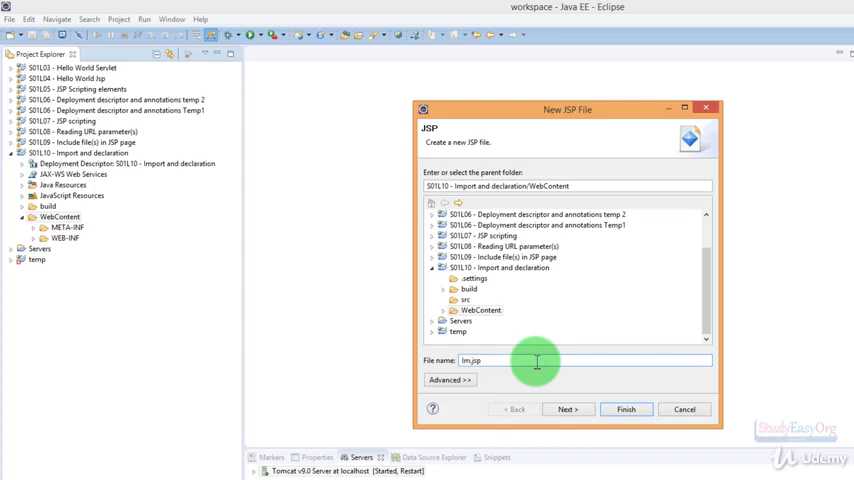
type("Import.jsp")
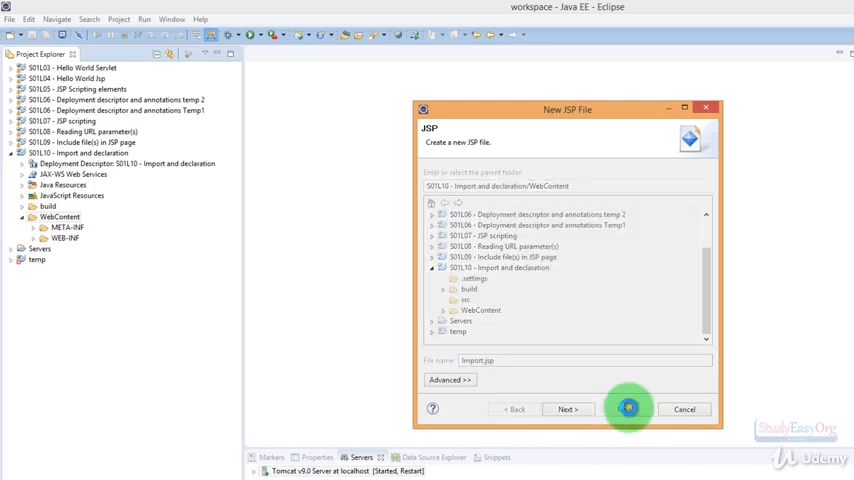
left_click(628, 408)
type("<%@ page import=")
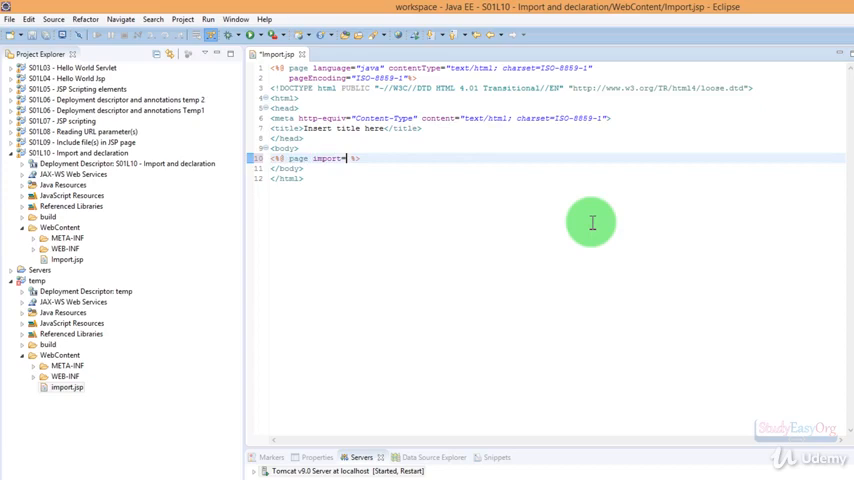
Add a page directive importing java.util.Date to Import.jsp.
type("\"\"")
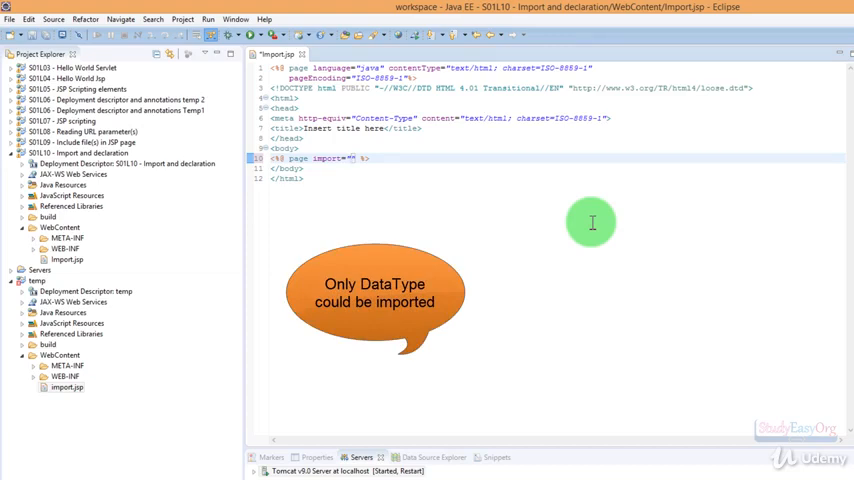
type("java.")
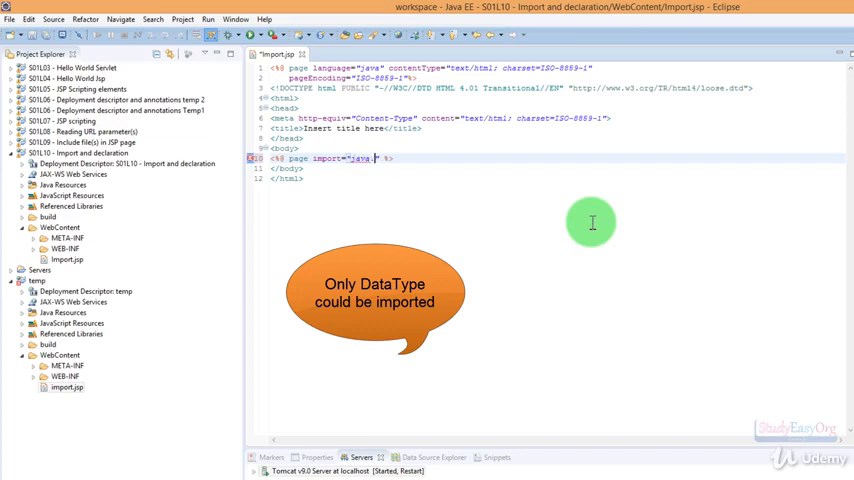
type("til.Date")
type("<%= %>")
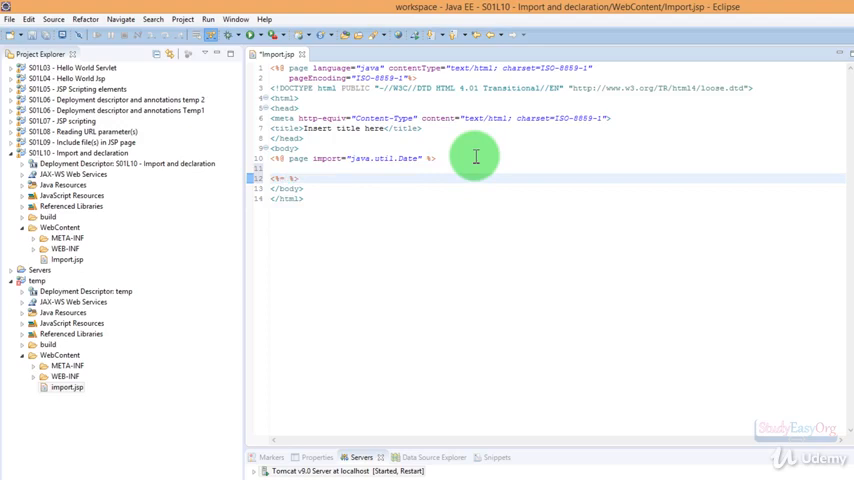
Add an expression outputting new Date() below the import directive.
type("new")
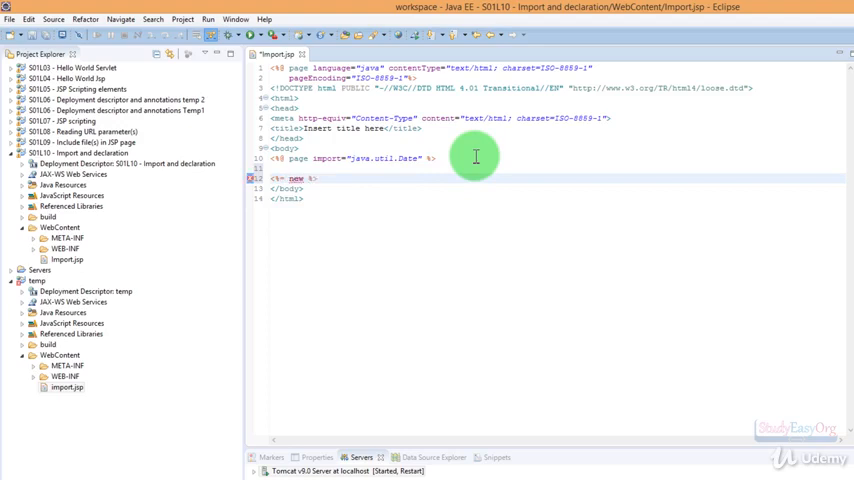
type("Date(")
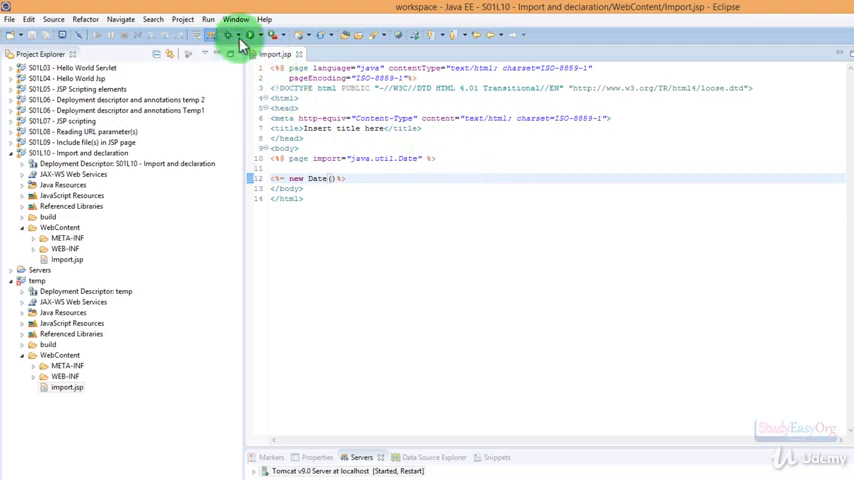
Run Import.jsp on the Tomcat server so the page shows the current date and time.
left_click(240, 40)
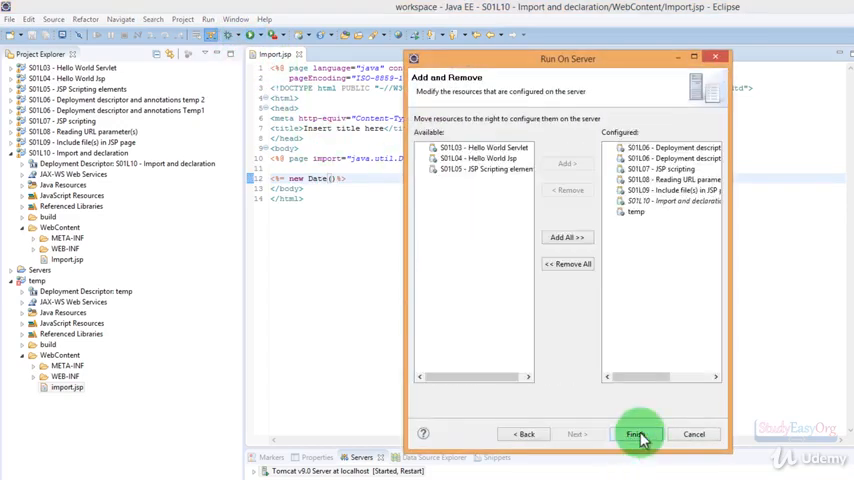
left_click(638, 432)
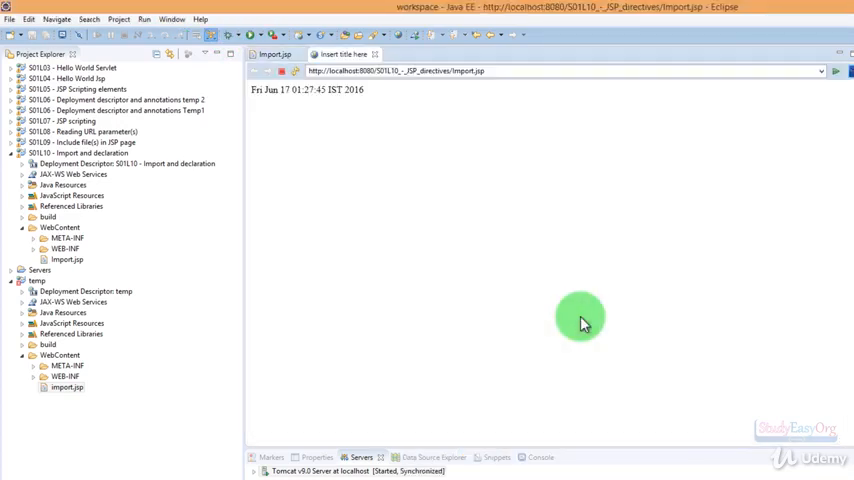
mouse_move(336, 196)
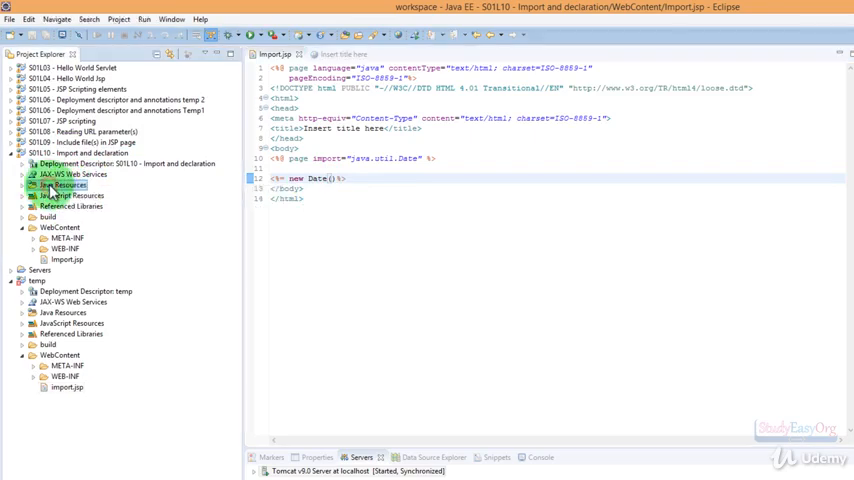
Create a new Java class Demo in package imports under Java Resources.
right_click(64, 184)
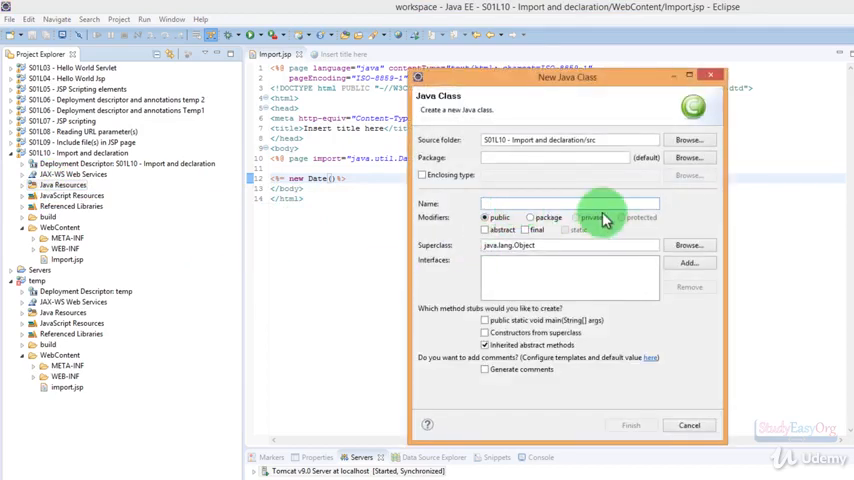
type("Demo")
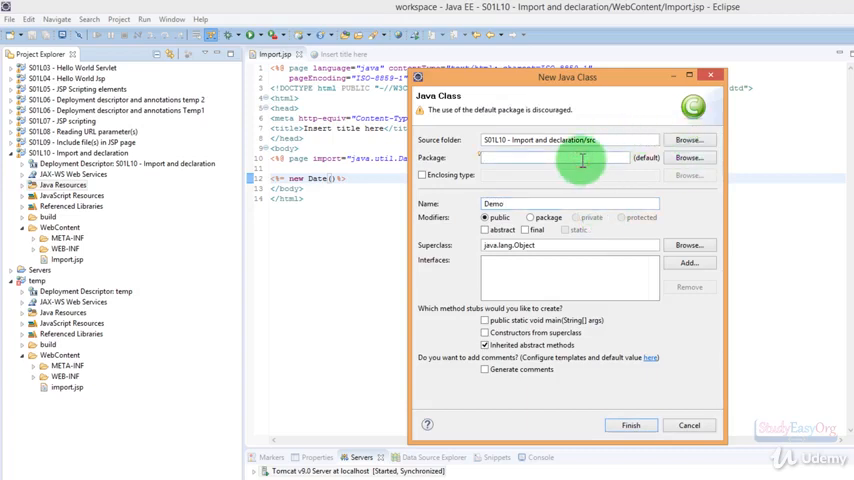
type("imports")
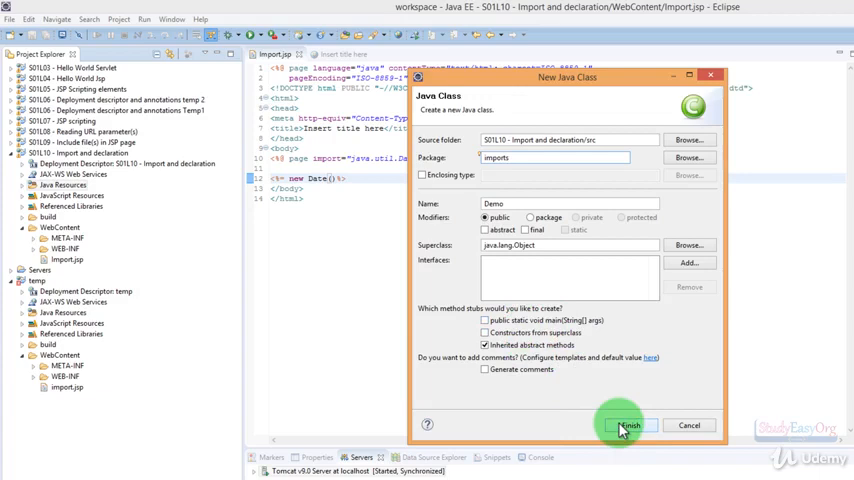
left_click(628, 424)
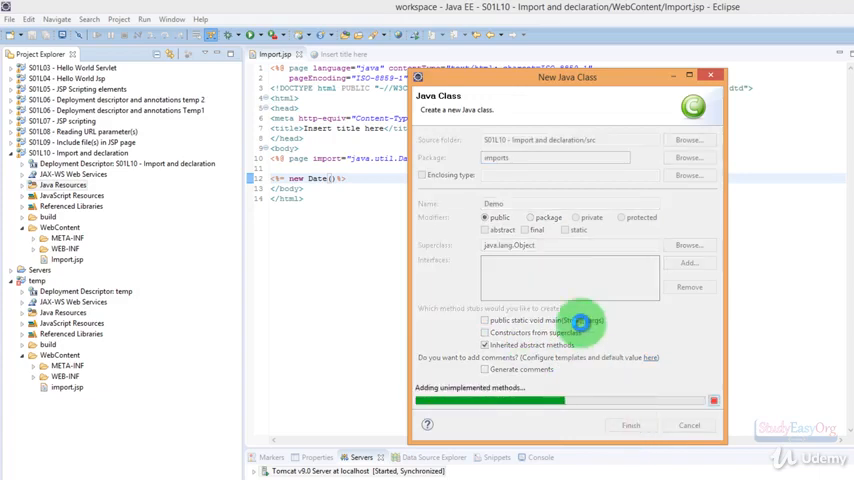
left_click(630, 424)
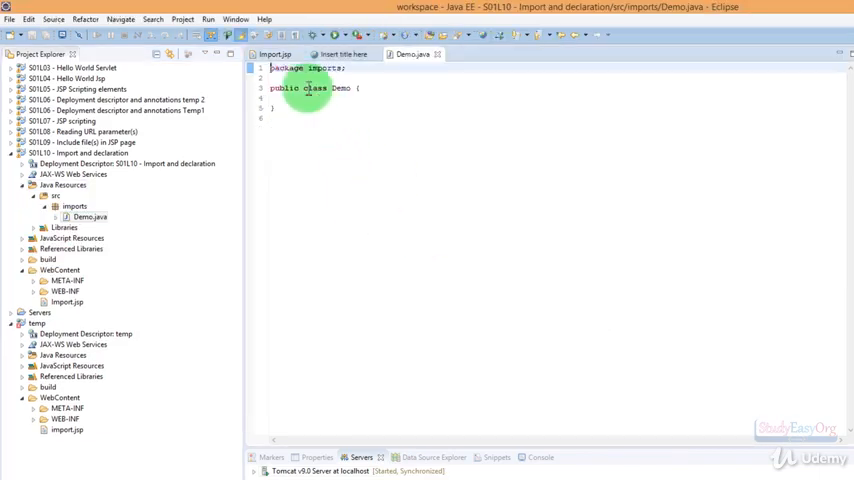
mouse_move(378, 86)
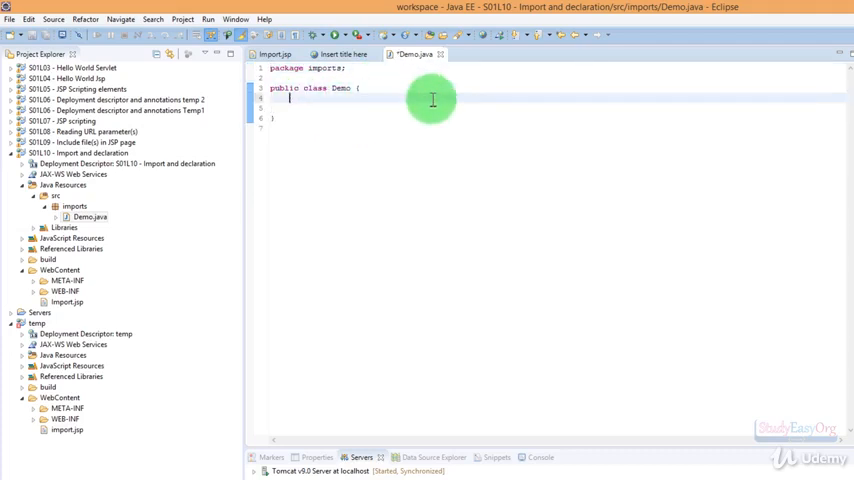
Write a public String test() method in Demo returning "Returned from test method".
type("pub")
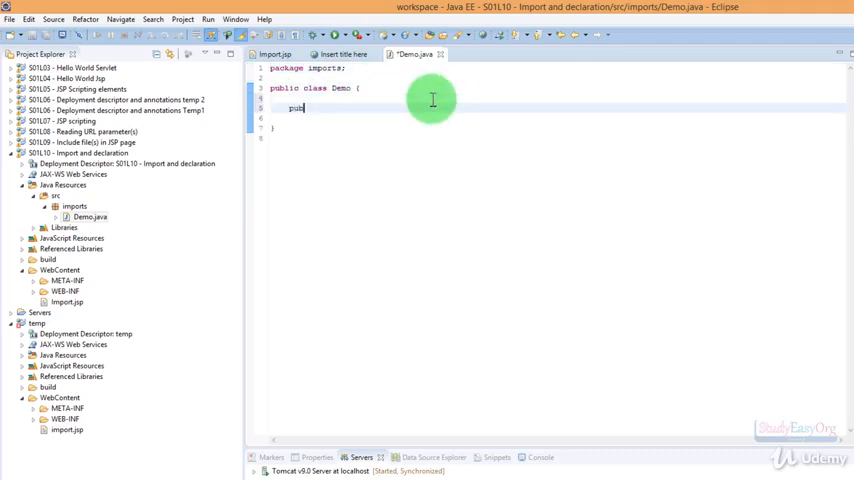
type("lic")
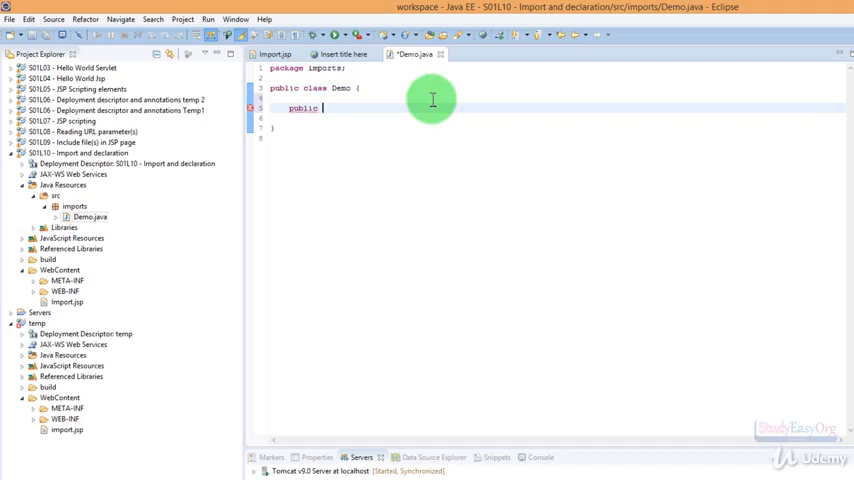
type("void test(){")
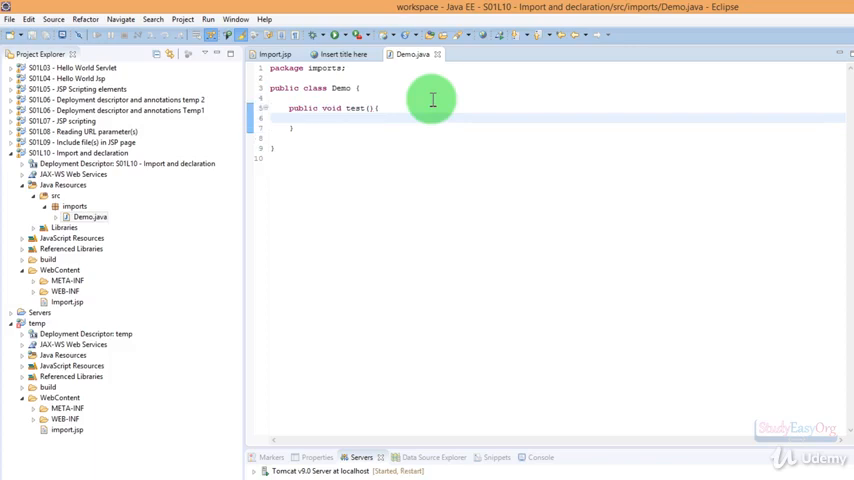
type("return +;")
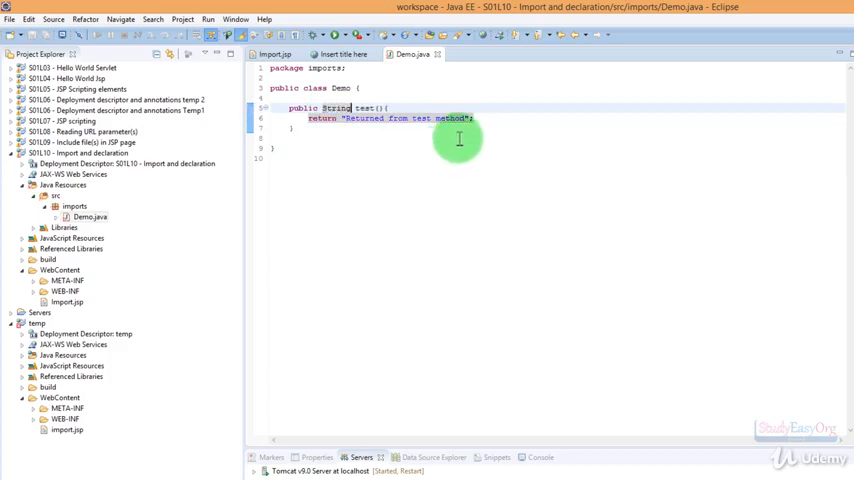
left_click(68, 302)
type("<%@ page import=\"\" %>")
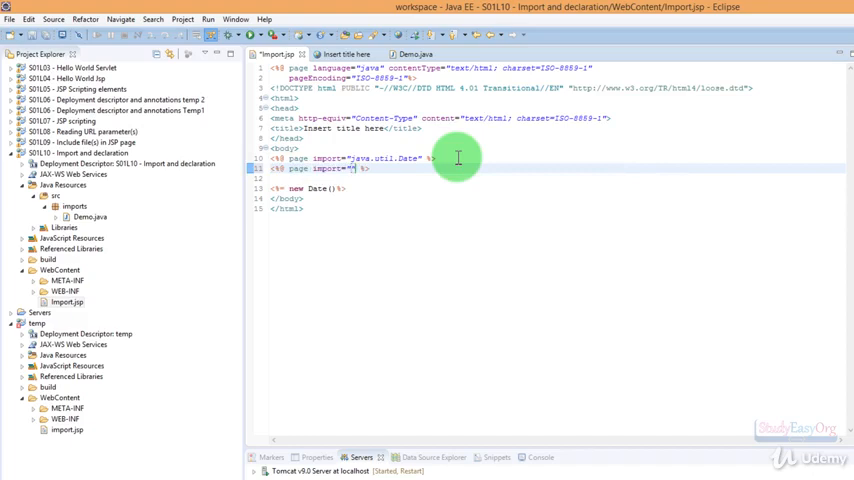
Add a page directive importing imports.Demo and a <br/> after the date expression.
left_click(74, 206)
type("imports.Demo")
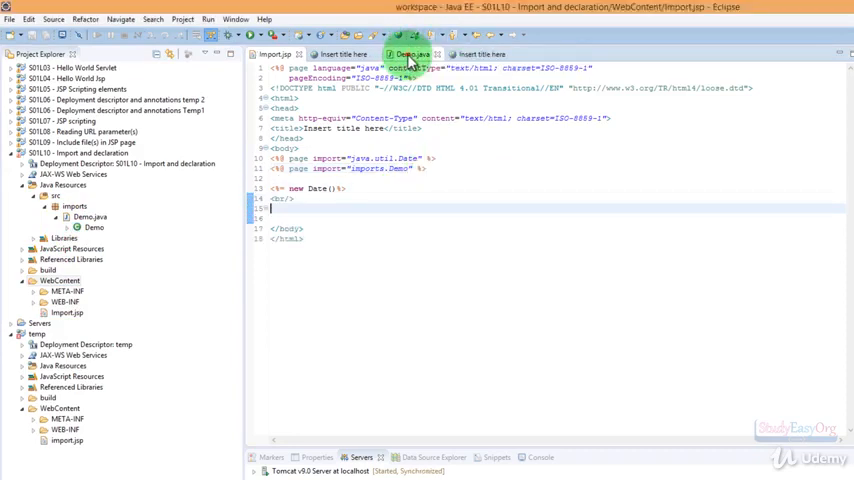
left_click(412, 54)
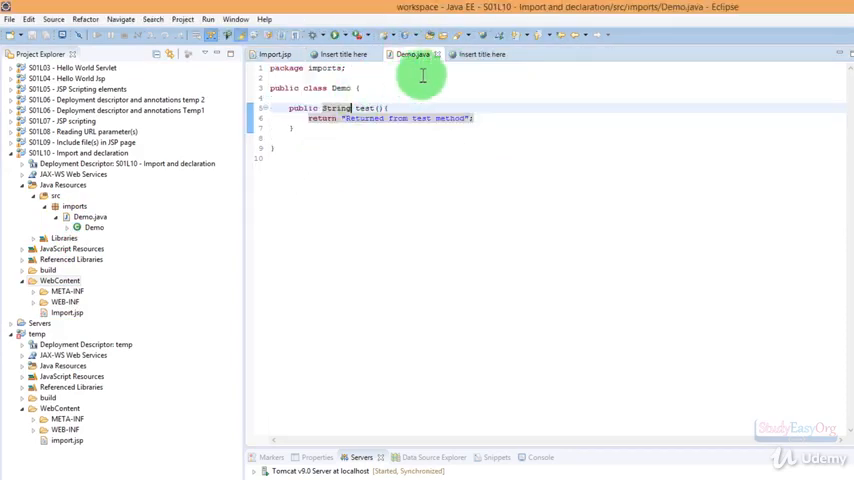
left_click(276, 54)
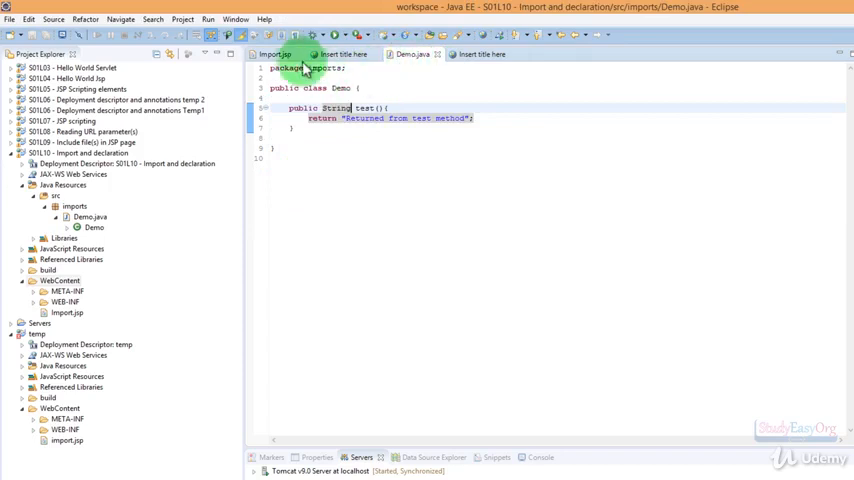
left_click(276, 54)
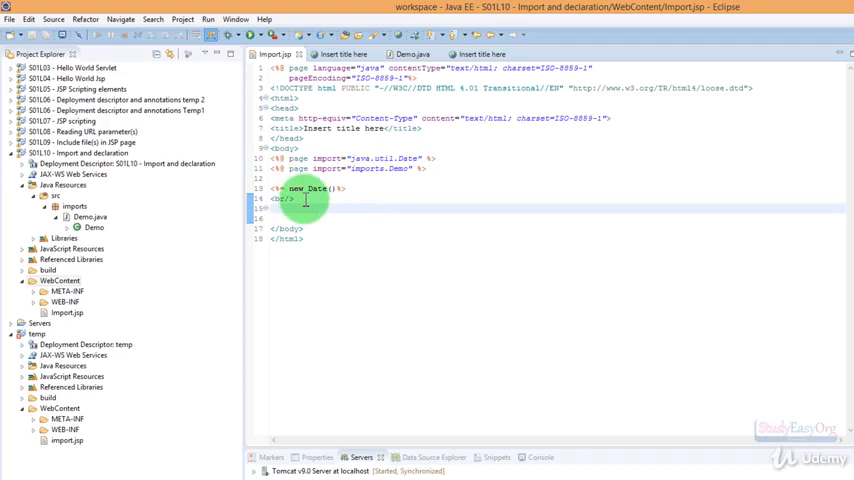
mouse_move(478, 232)
type("<%=  %>")
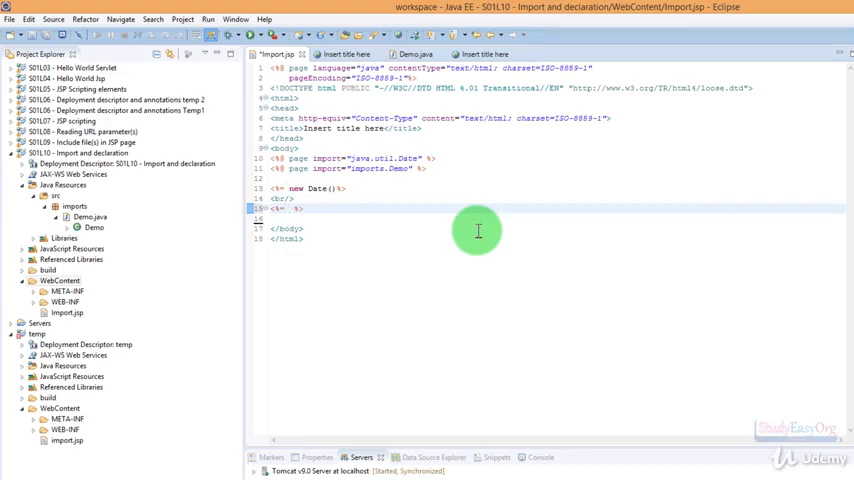
Start a new expression with new Demo(). below the line break in Import.jsp.
type("nw")
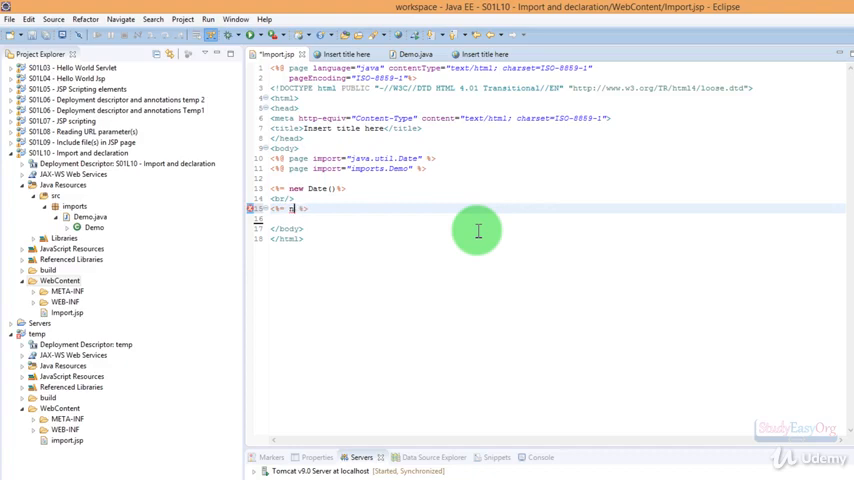
type("new D")
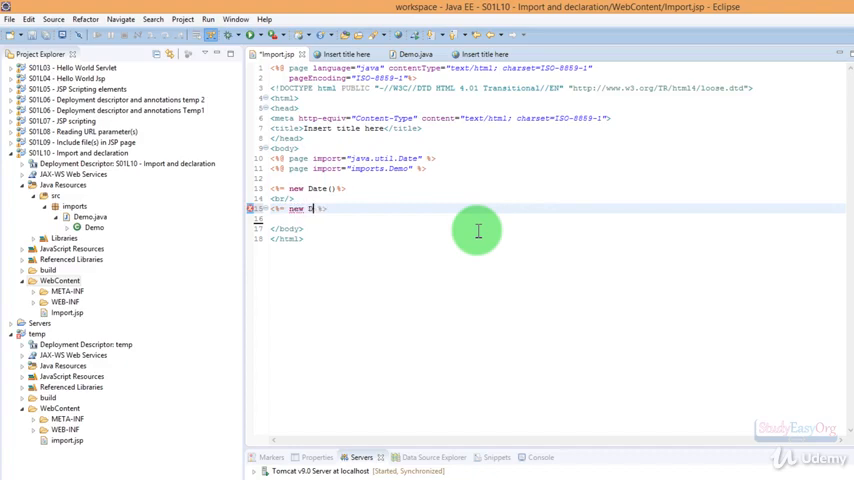
type("emo()")
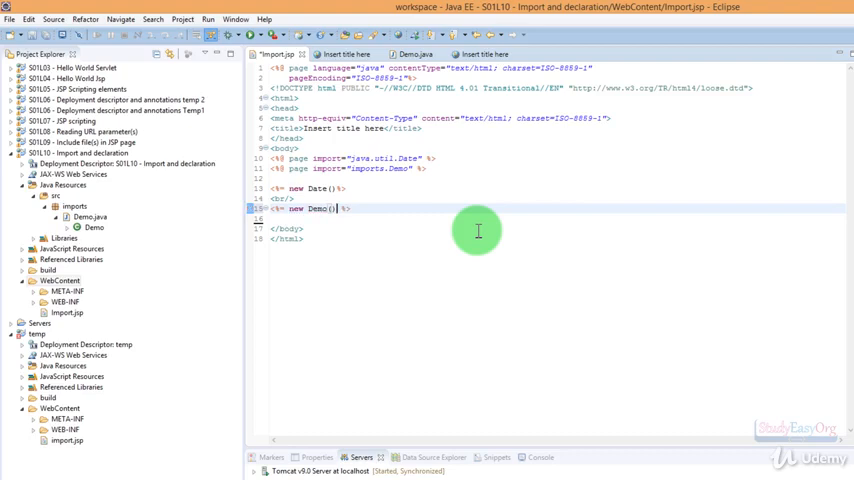
type(".")
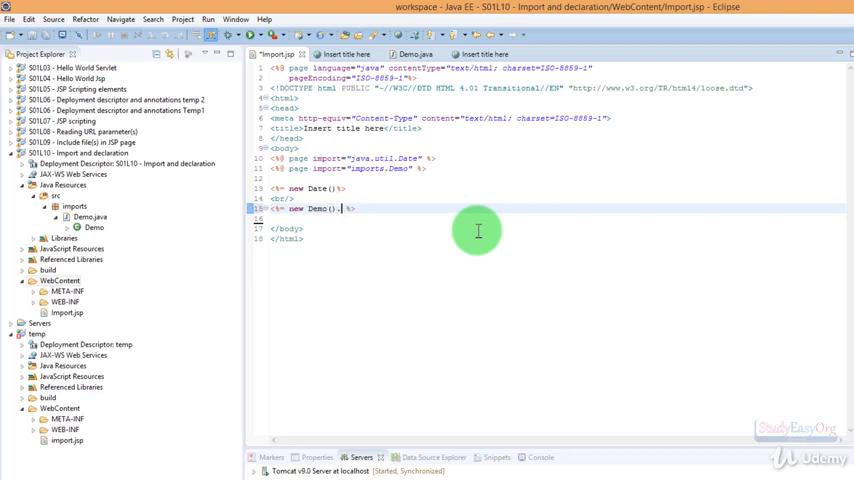
type(".")
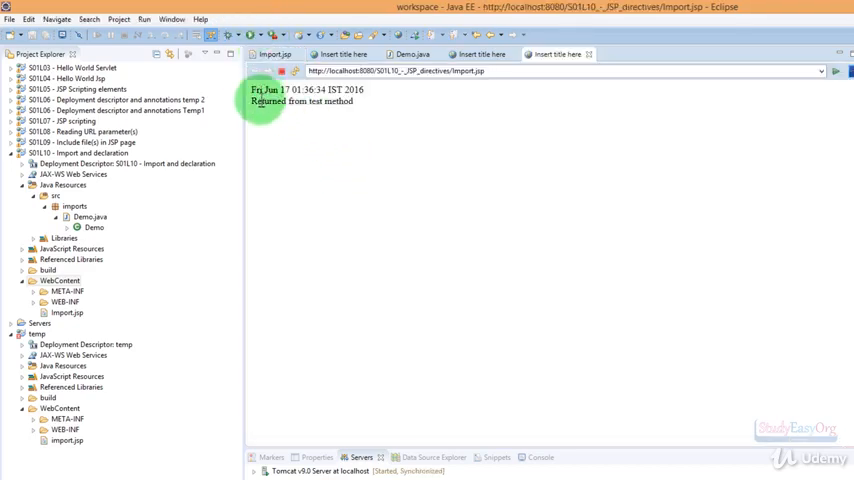
Complete new Demo().test(), run it, verify "Returned from test method" output, return to source.
double_click(352, 90)
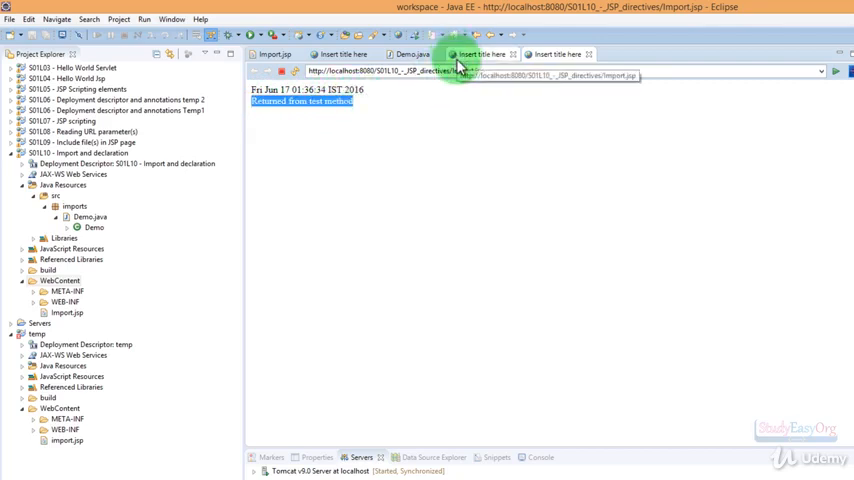
left_click(274, 54)
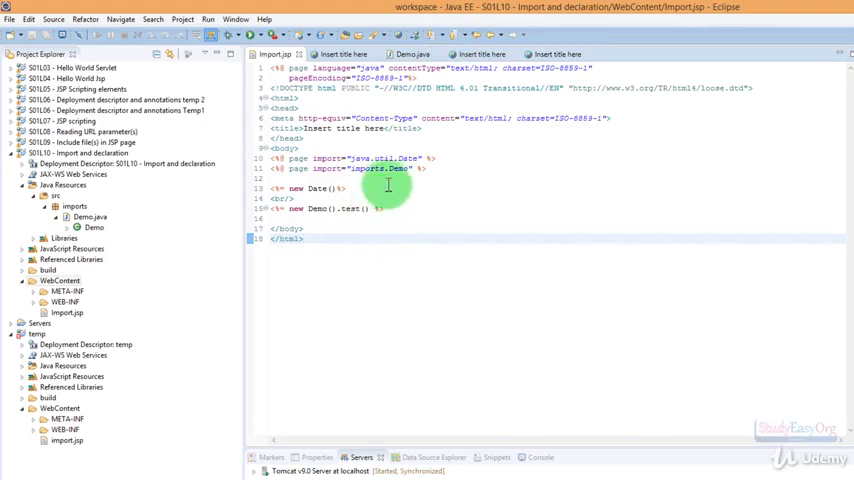
double_click(378, 168)
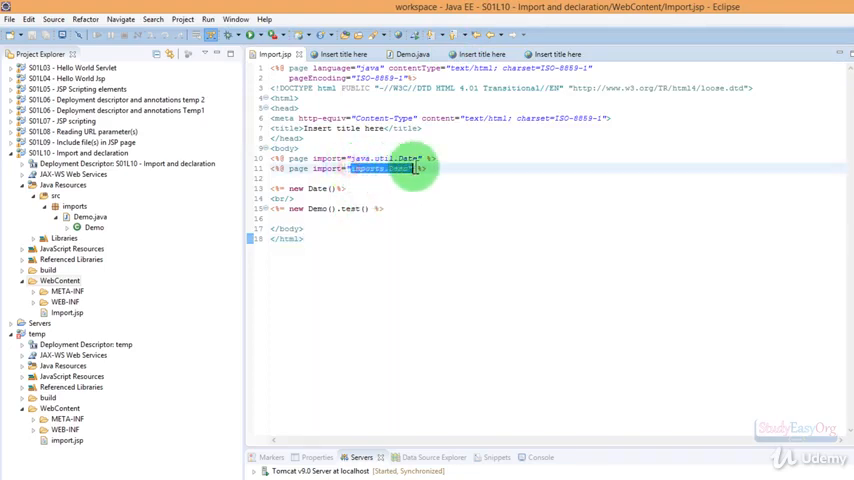